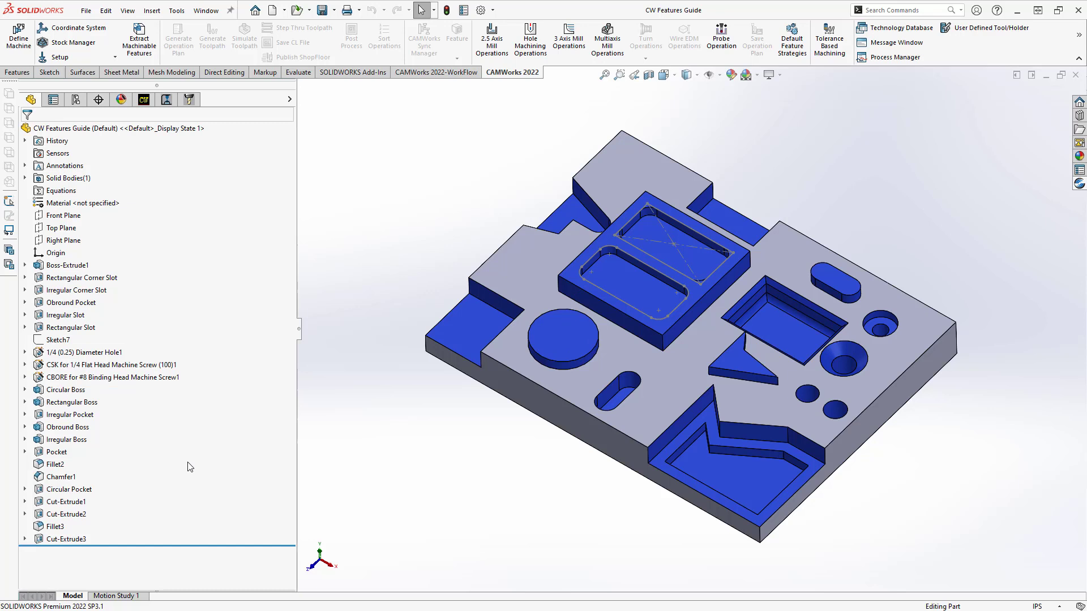
mouse_move(178, 478)
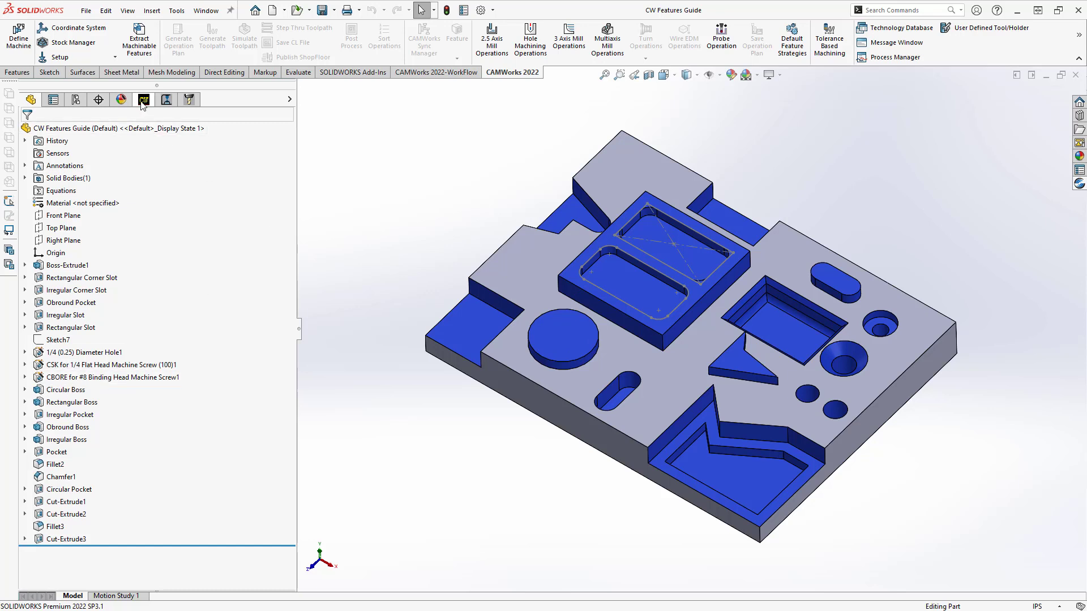
Show the CAMWorks NC Manager tree and display the 6061-T6 stock block around the part.
left_click(144, 100)
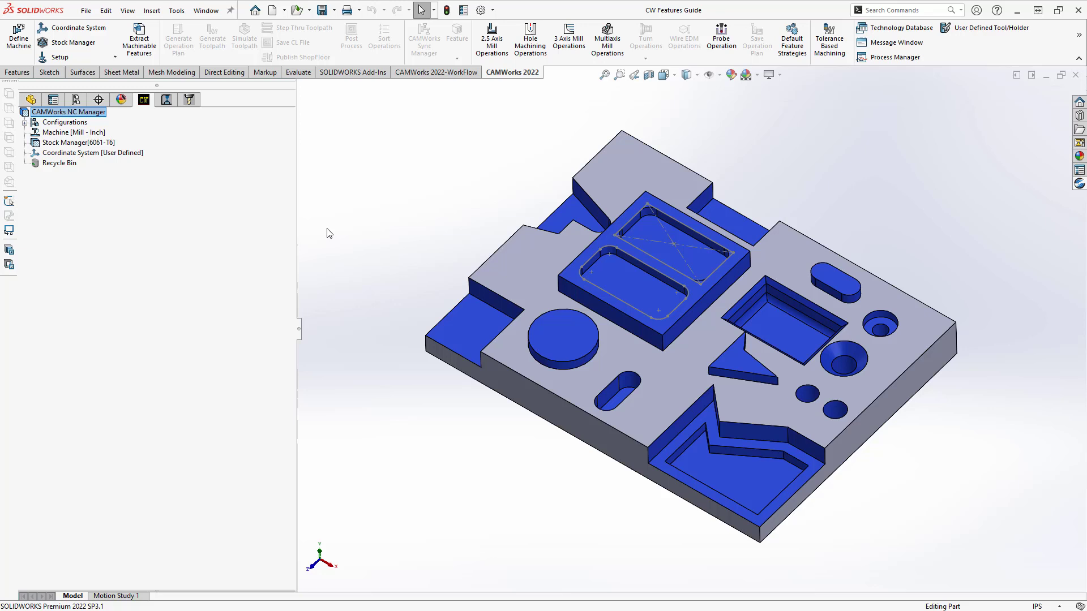
mouse_move(365, 248)
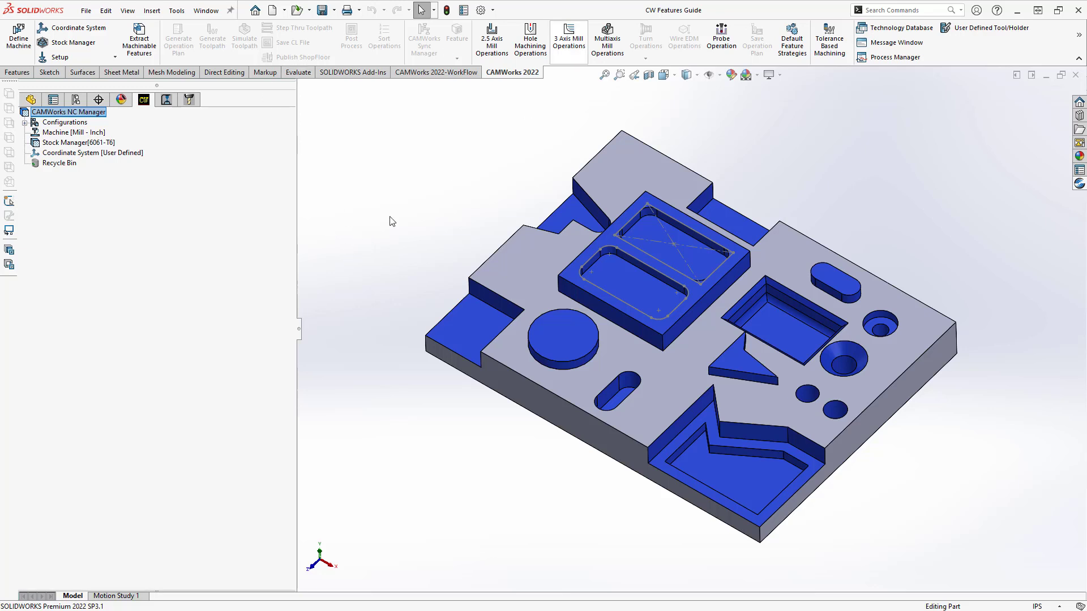
mouse_move(178, 349)
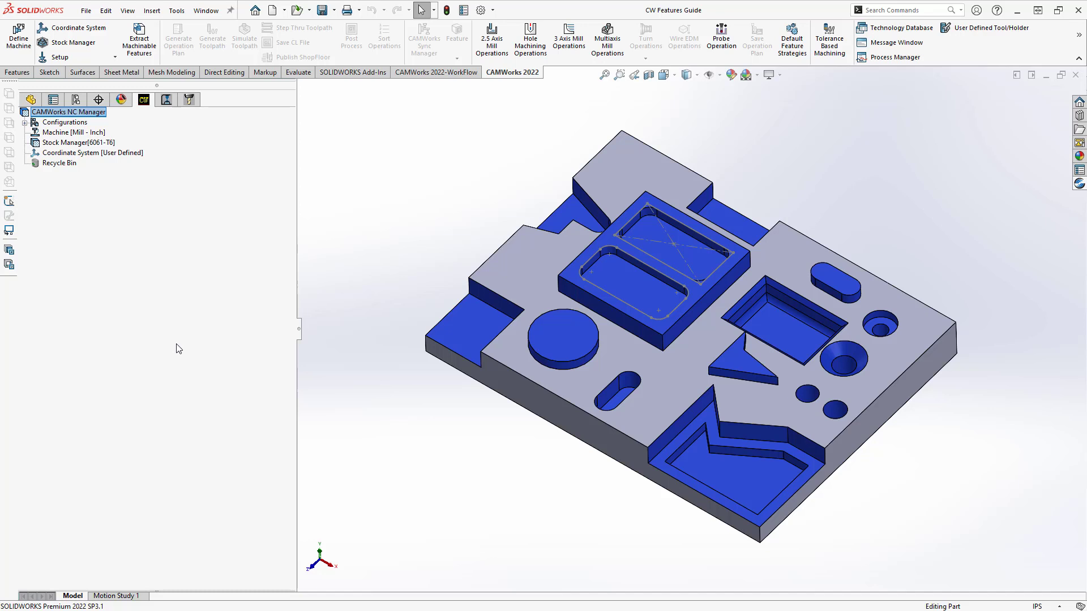
mouse_move(184, 304)
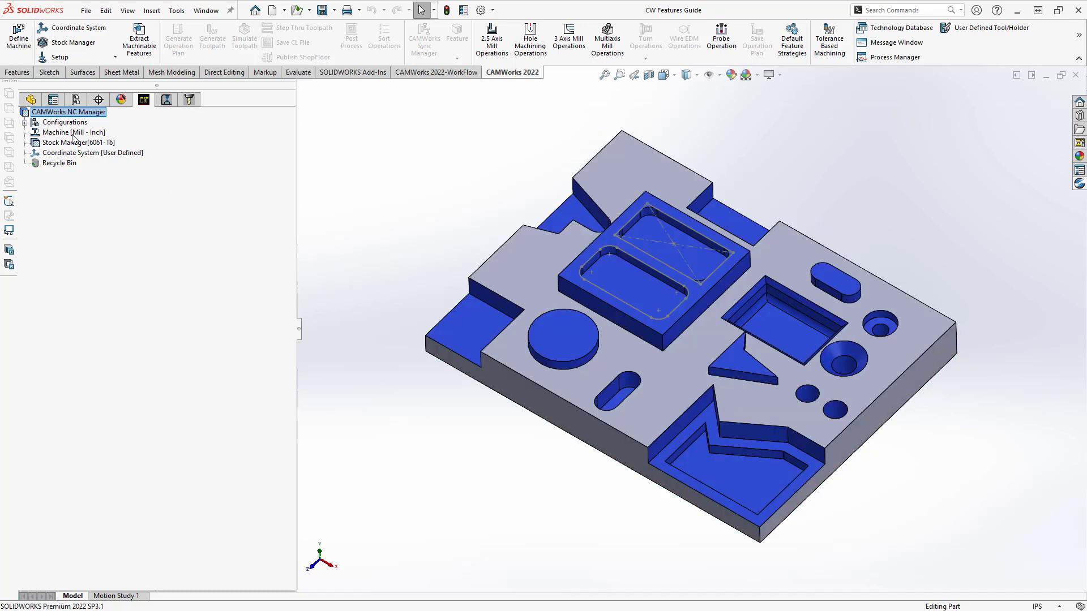
left_click(78, 142)
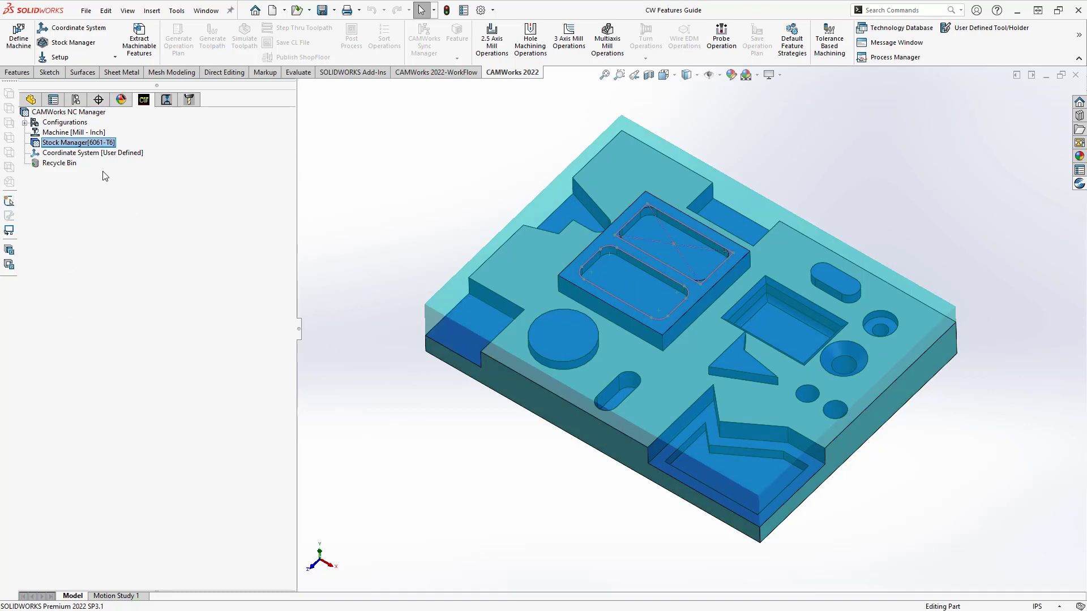
Show the machining coordinate system at the part's corner.
left_click(92, 153)
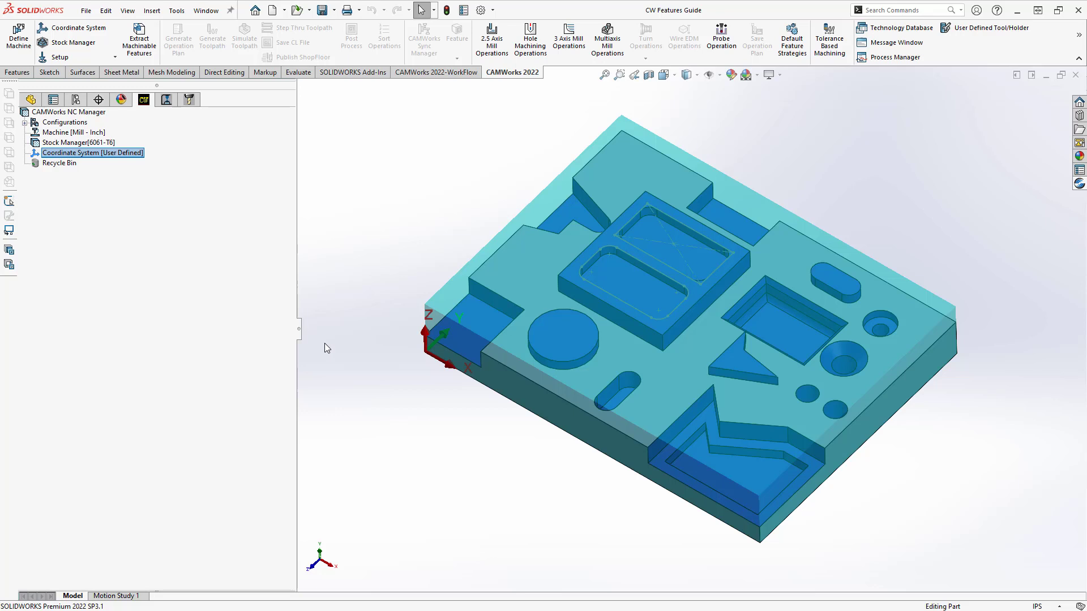
mouse_move(368, 205)
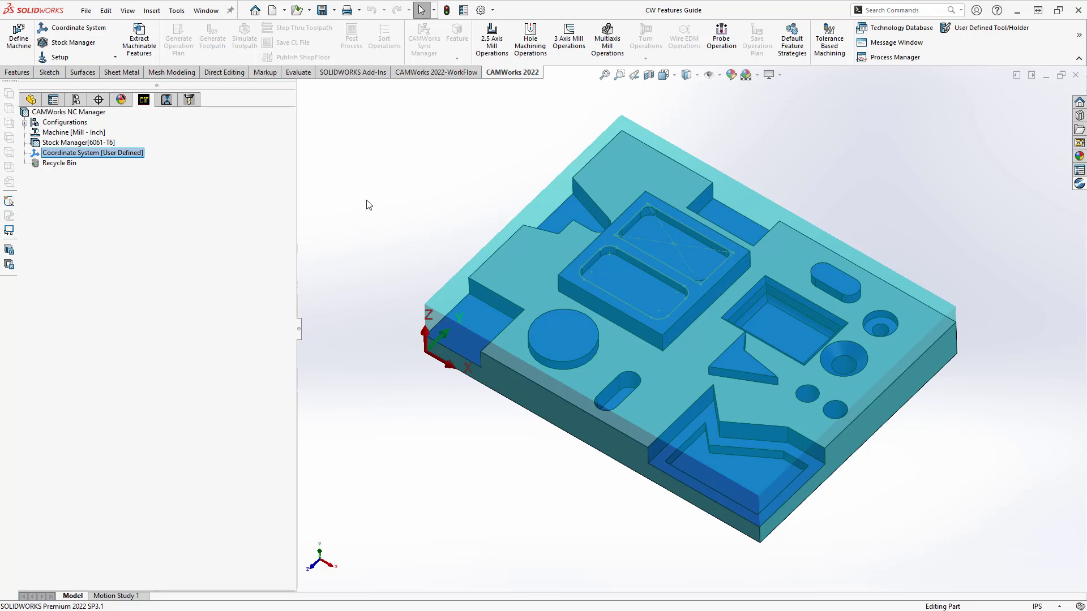
mouse_move(419, 342)
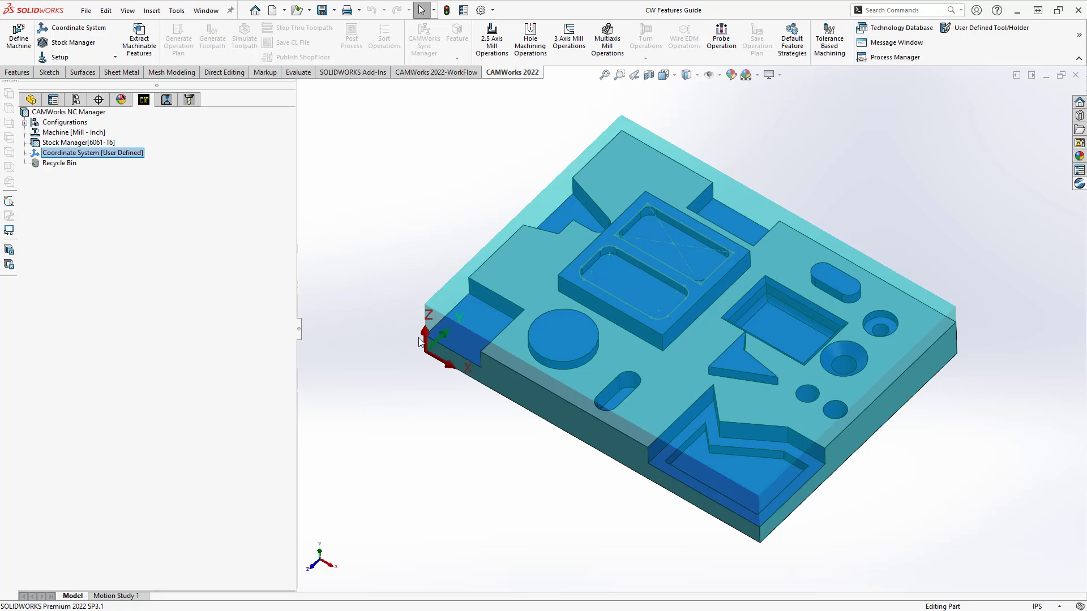
mouse_move(362, 220)
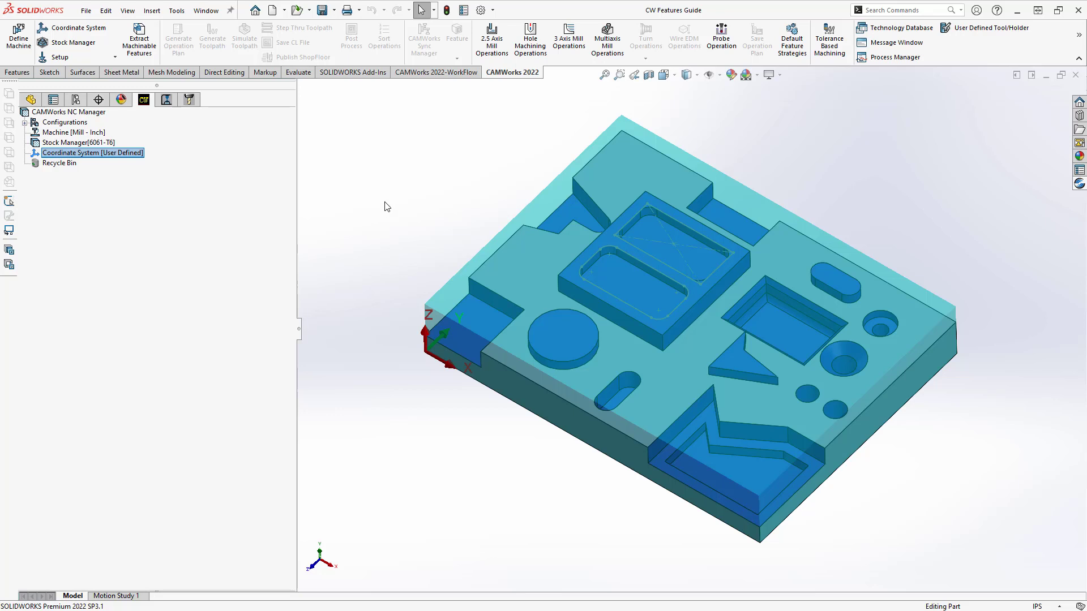
mouse_move(139, 39)
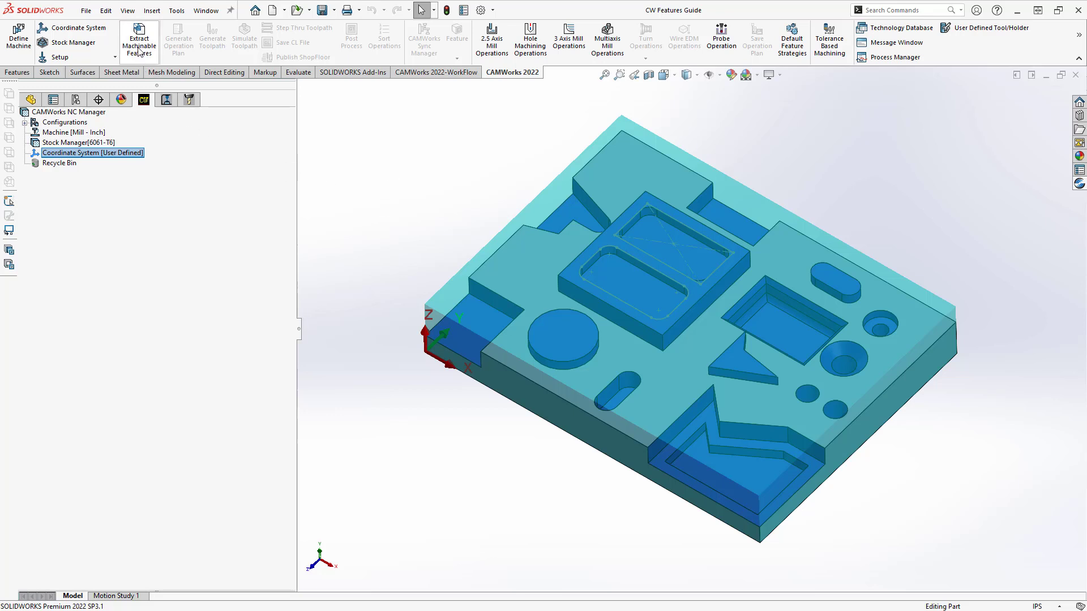
mouse_move(138, 39)
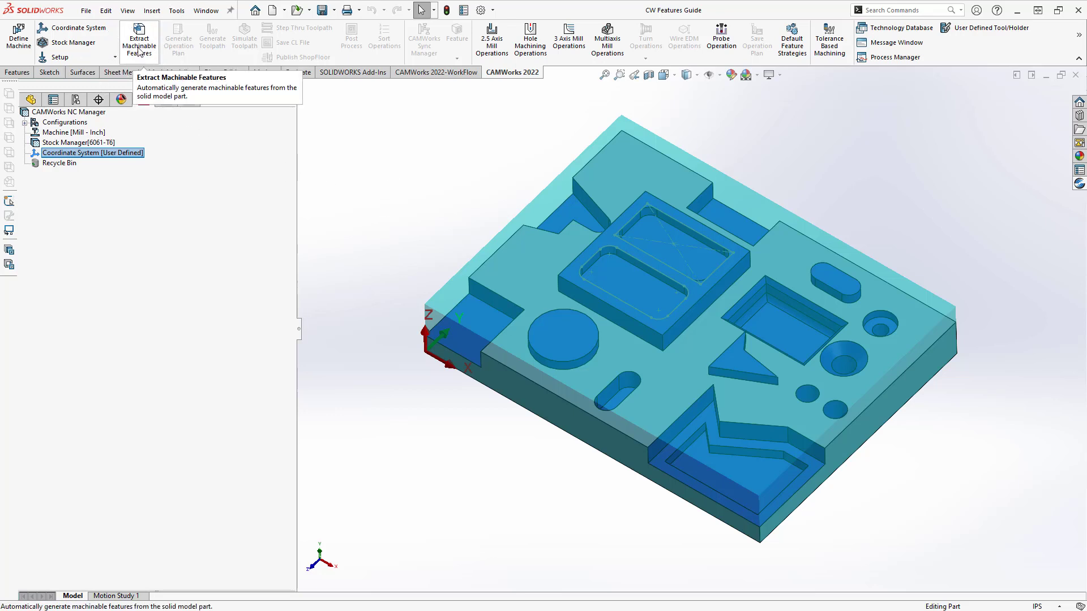
Extract machinable features and review Open Pocket1 and the other features on the model.
left_click(138, 39)
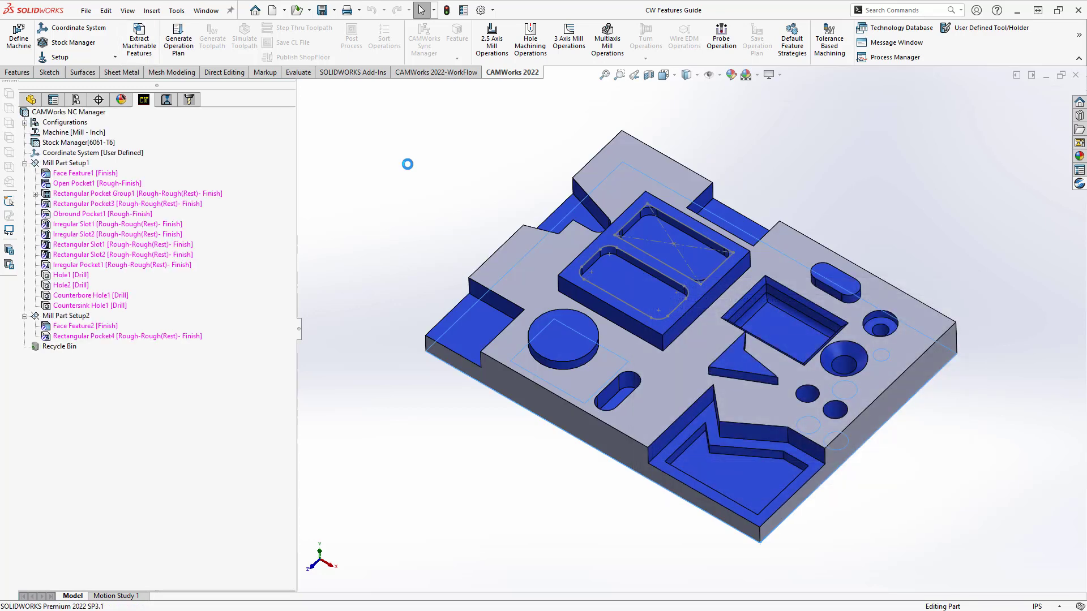
mouse_move(374, 178)
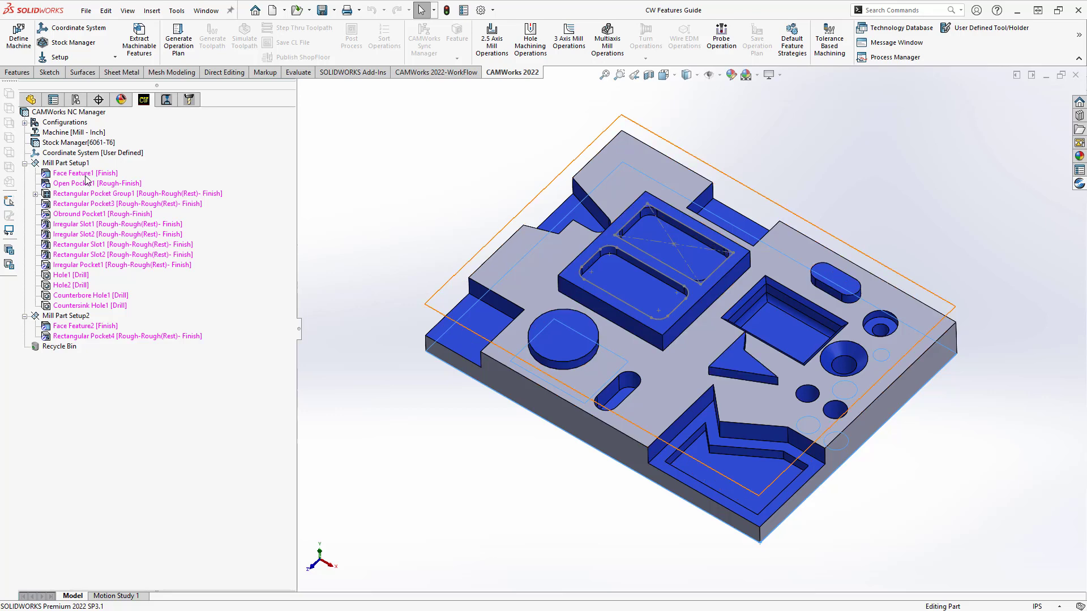
left_click(76, 183)
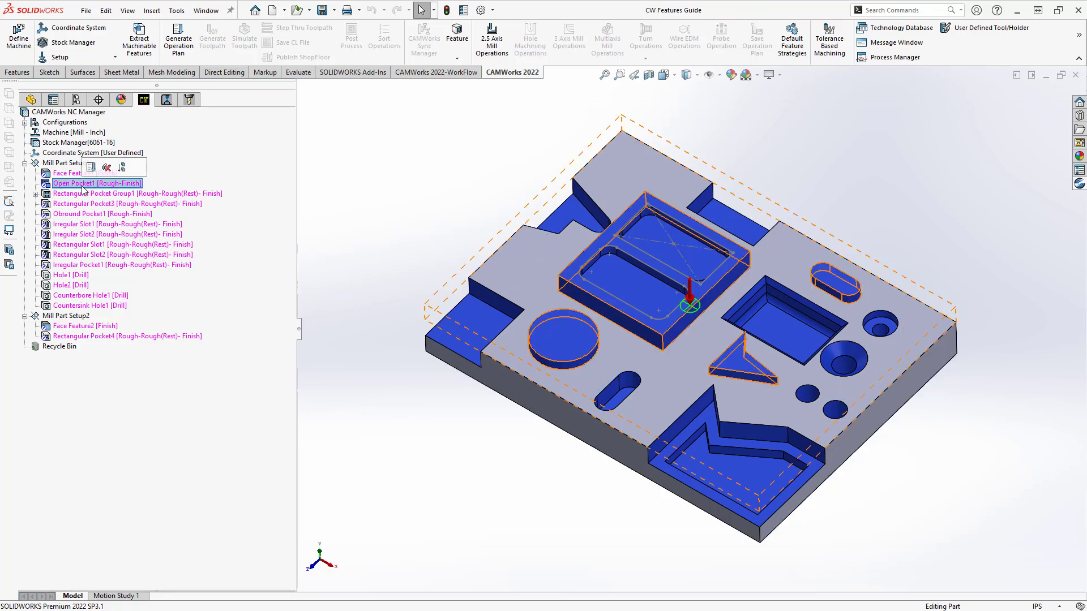
mouse_move(505, 229)
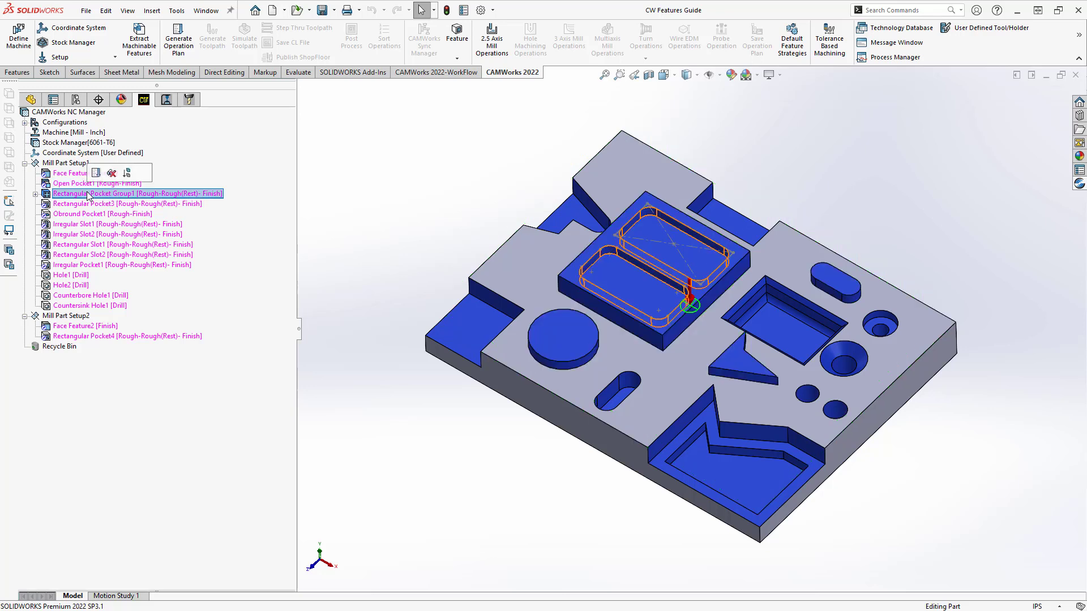
mouse_move(86, 195)
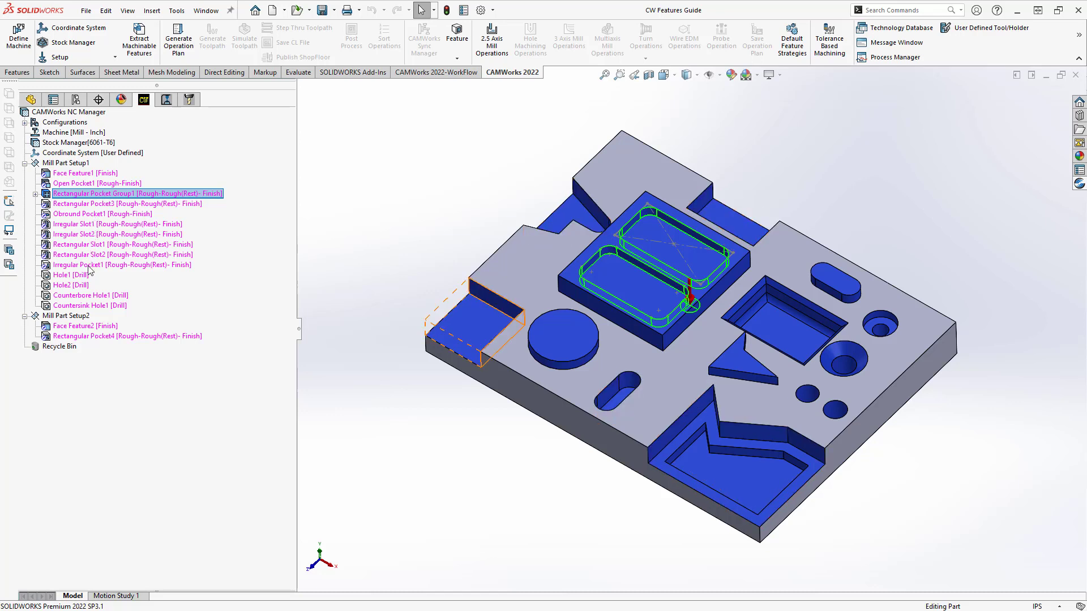
left_click(333, 211)
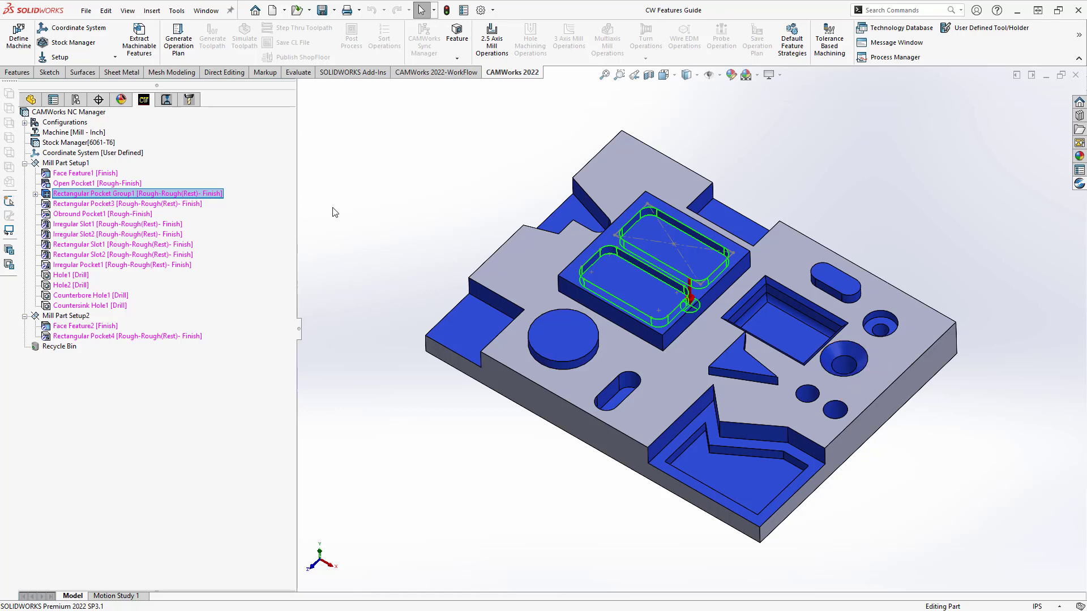
mouse_move(352, 211)
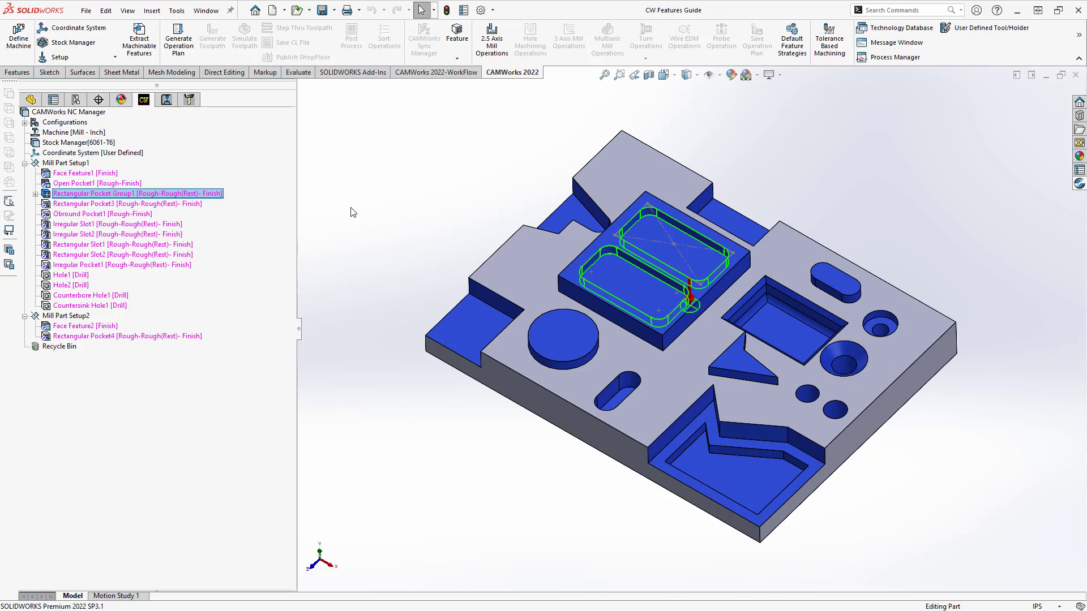
mouse_move(251, 353)
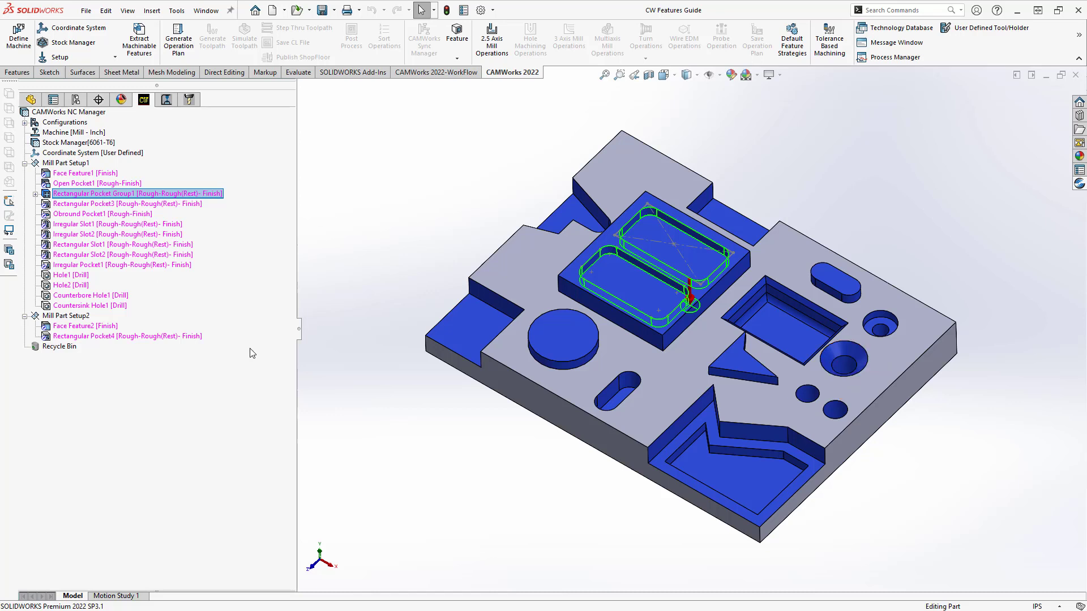
left_click(69, 315)
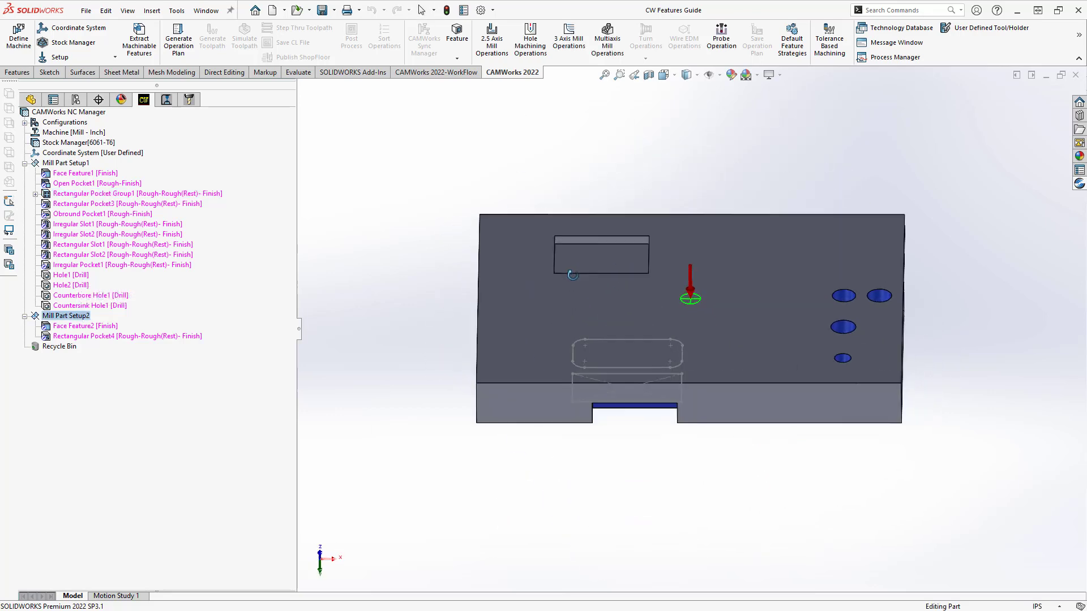
Review Rectangular Pocket4 and Face Feature2 of Mill Part Setup2 on the model.
left_click(127, 336)
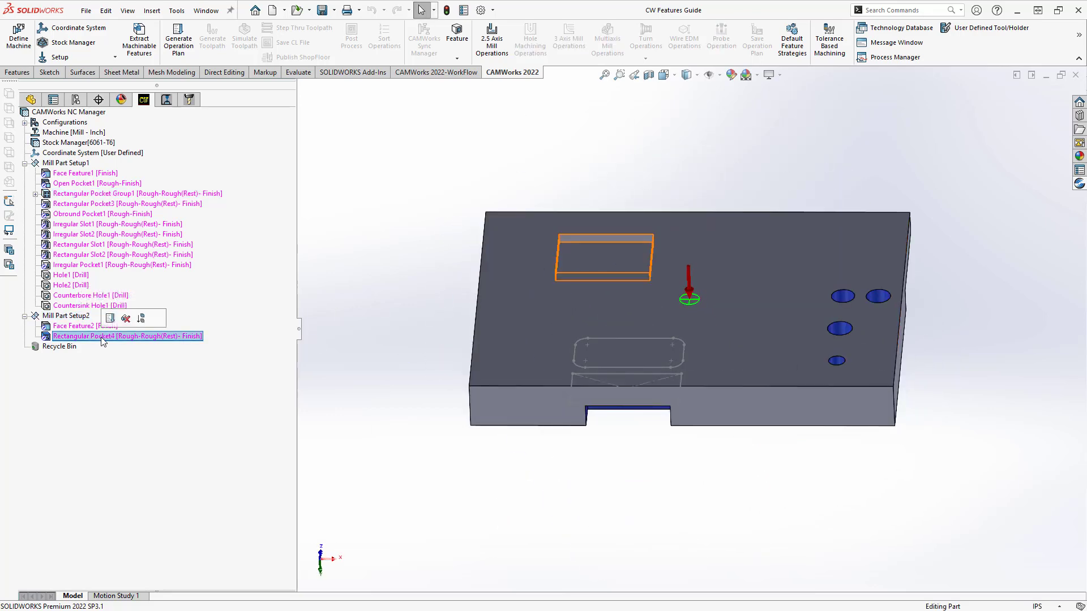
left_click(75, 326)
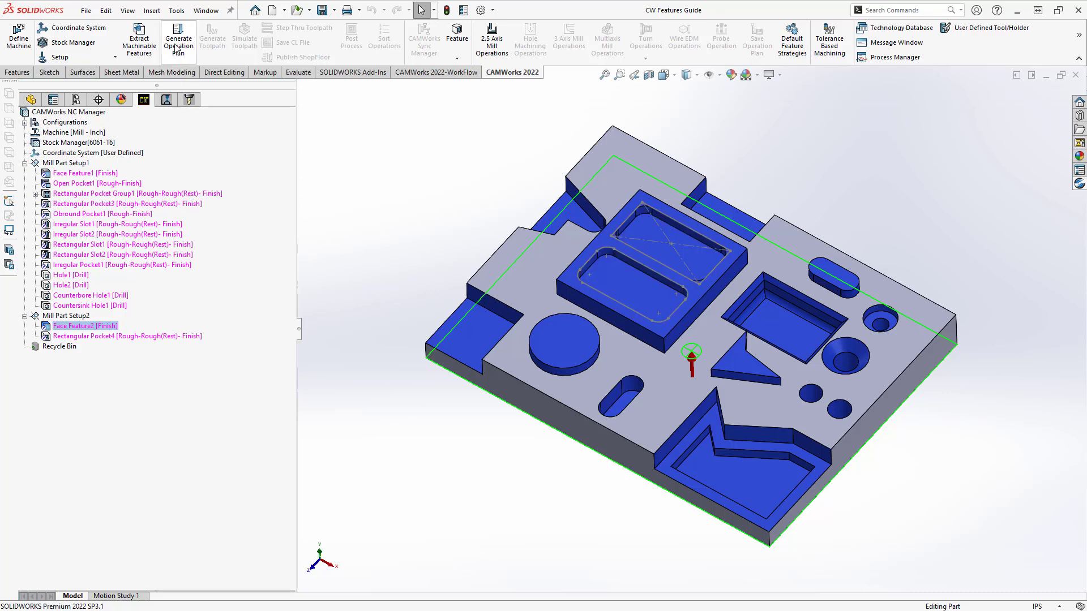
mouse_move(178, 39)
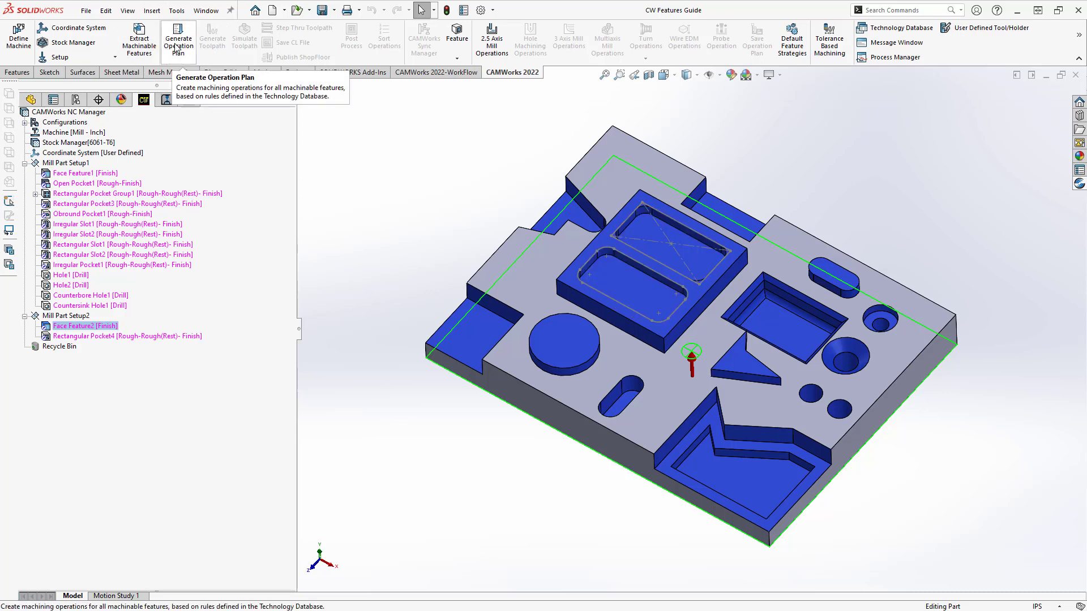
Generate the operation plan and preview the roughing and center drill operations on the part.
left_click(177, 38)
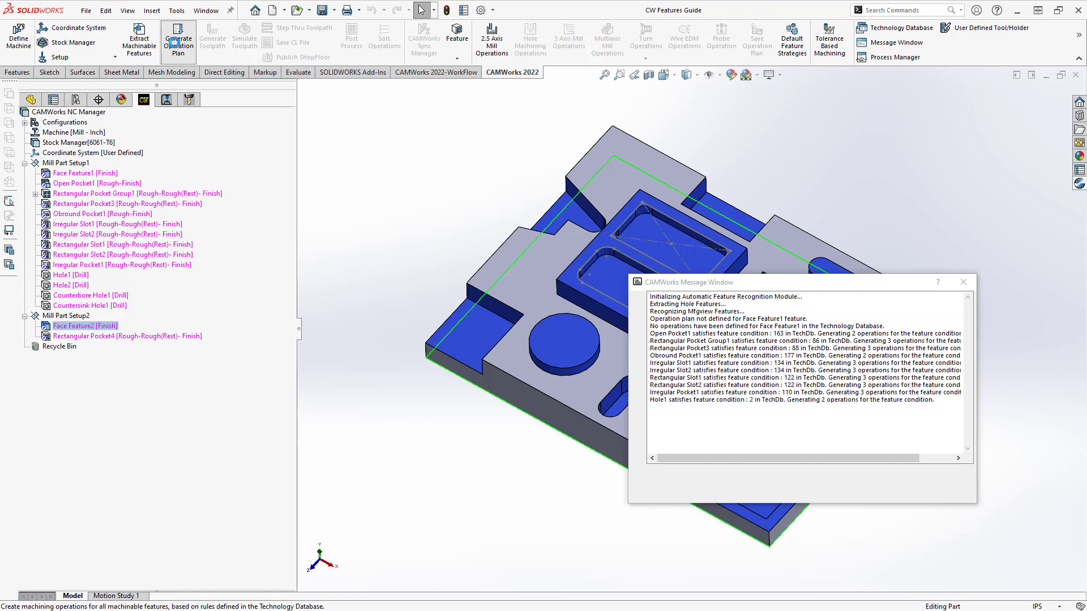
left_click(179, 39)
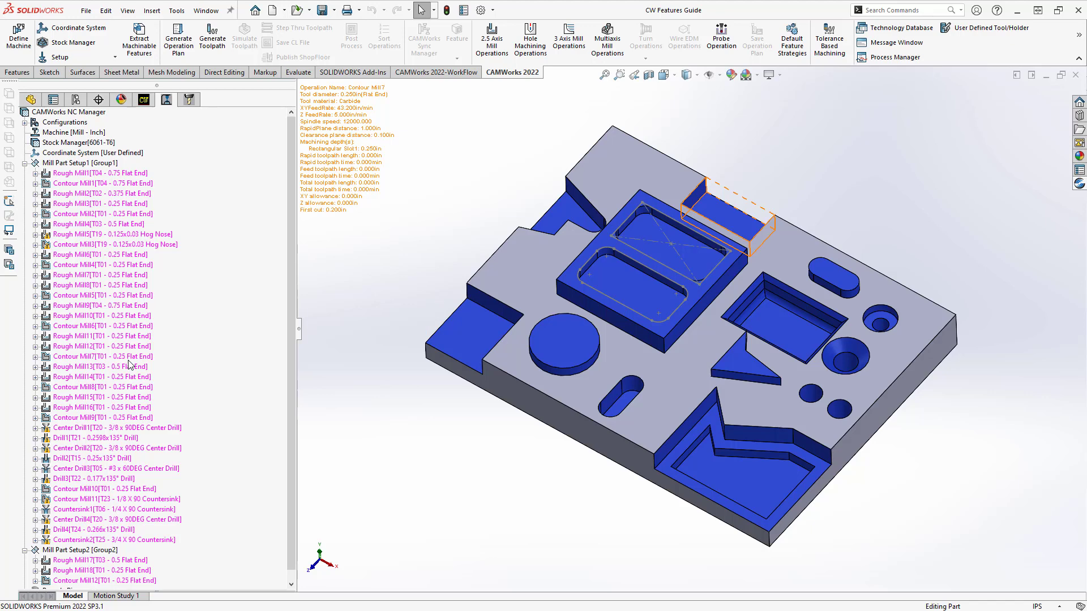
left_click(101, 398)
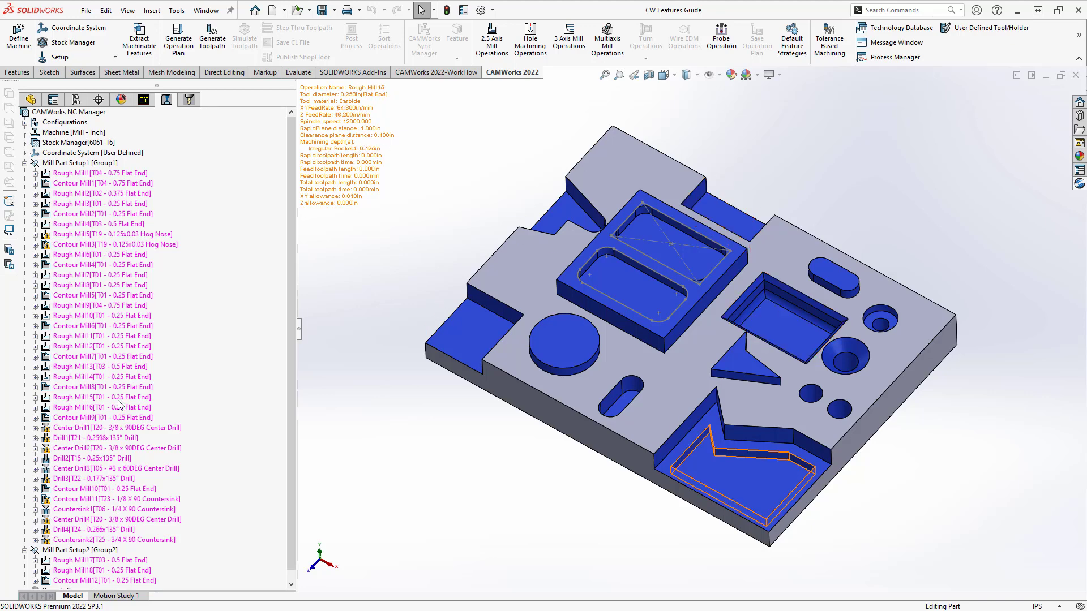
left_click(115, 428)
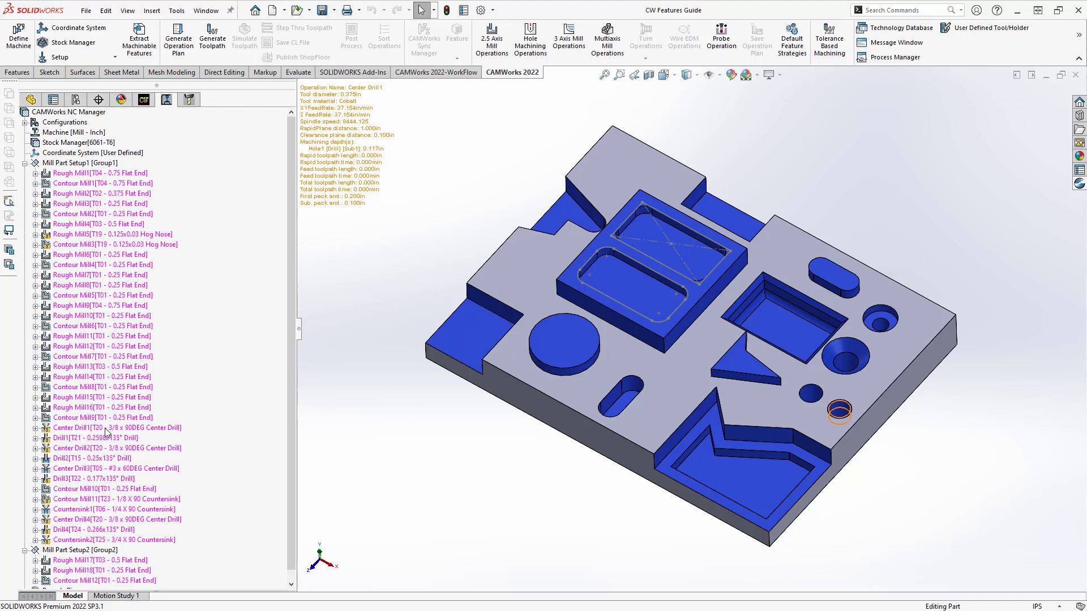
left_click(101, 335)
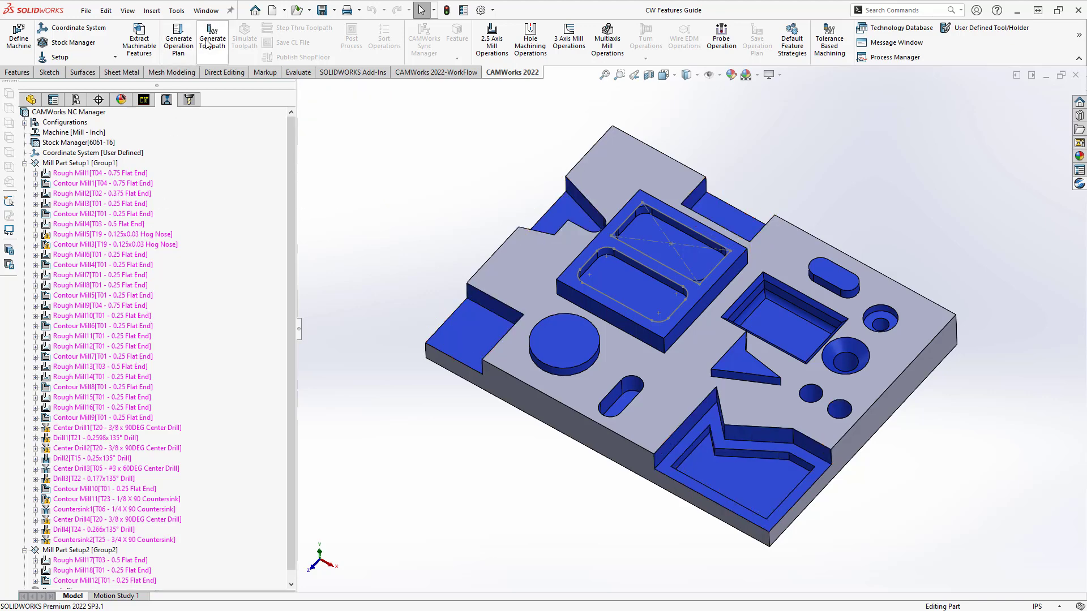
mouse_move(212, 38)
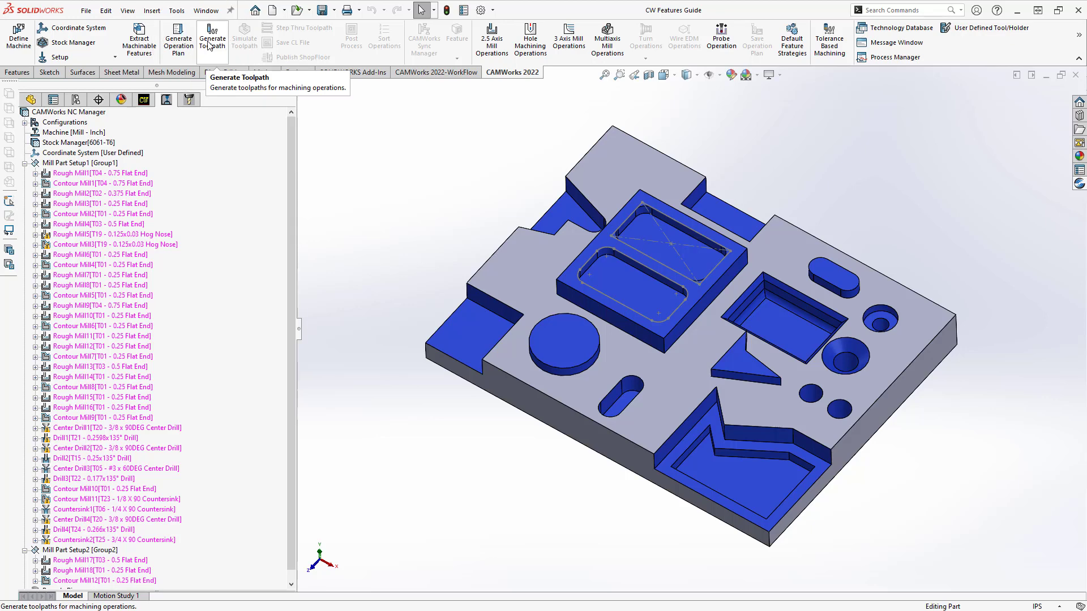
Generate toolpaths for all operations and return to the machinable features list.
left_click(212, 38)
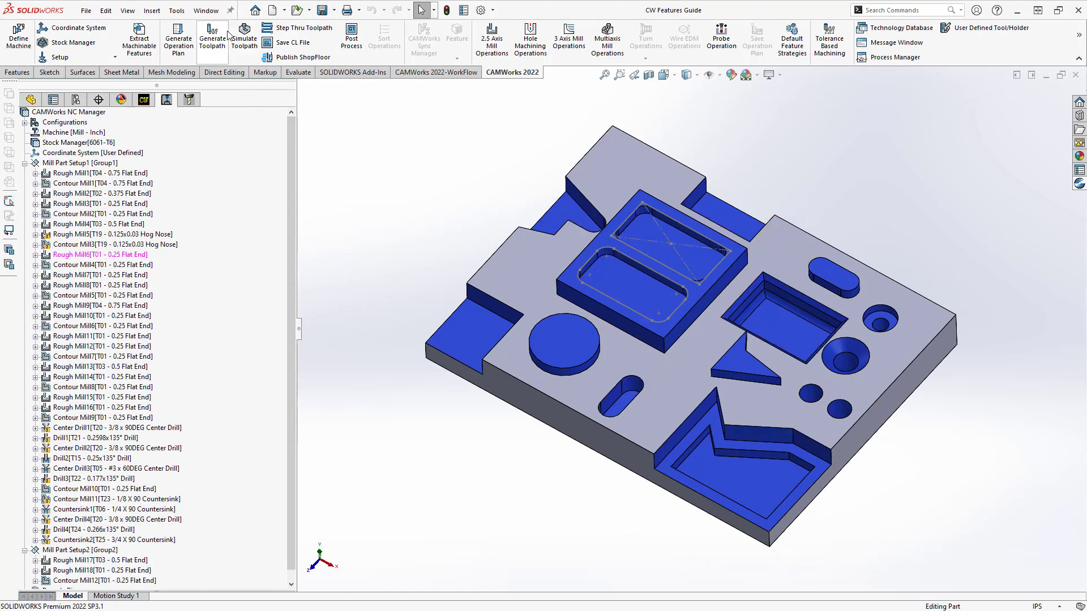
mouse_move(391, 202)
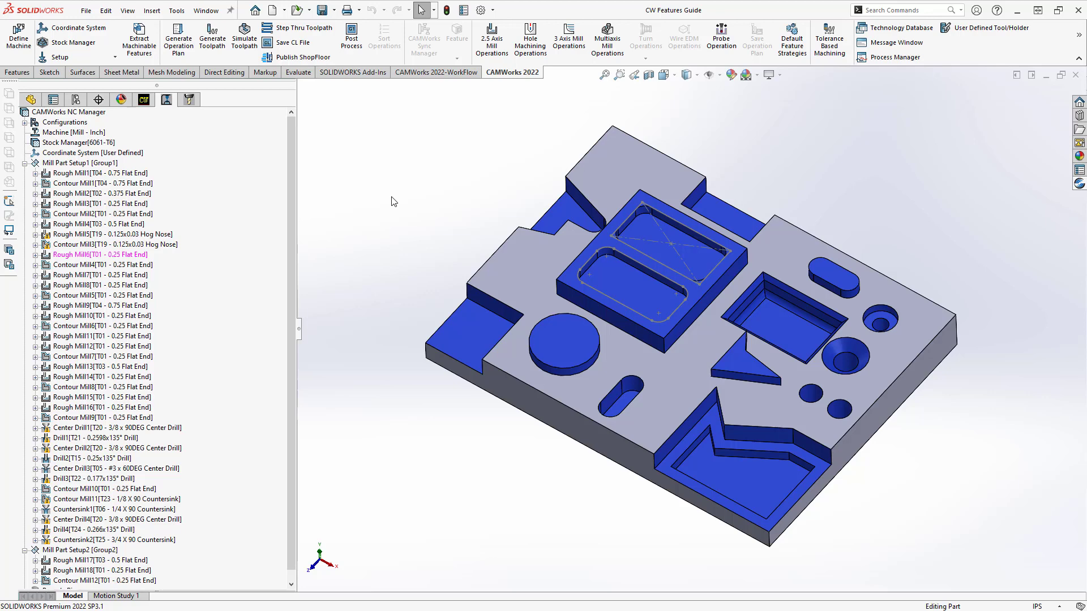
mouse_move(273, 248)
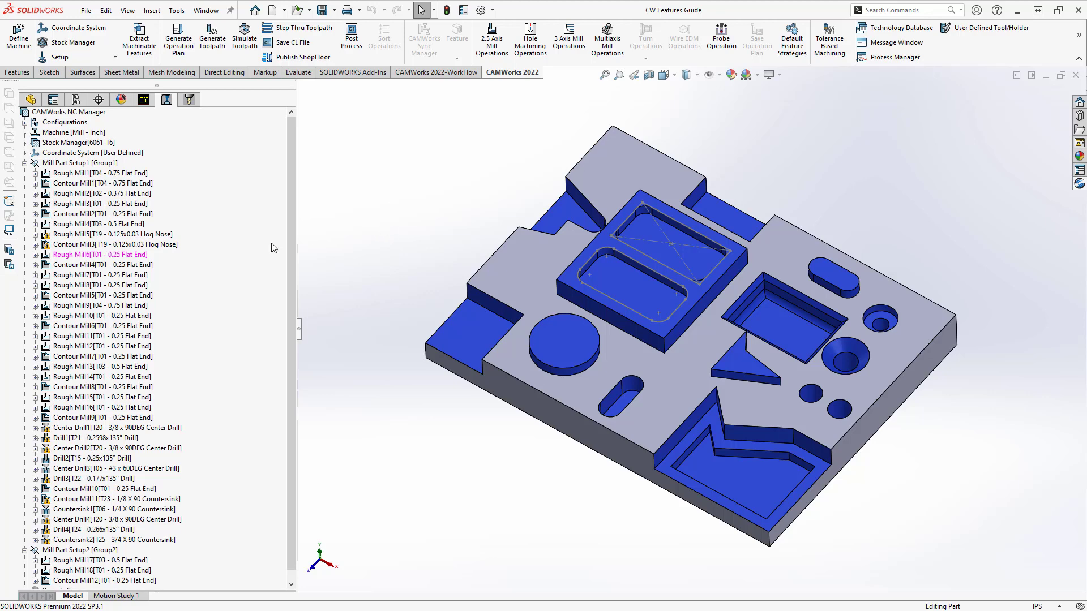
left_click(167, 100)
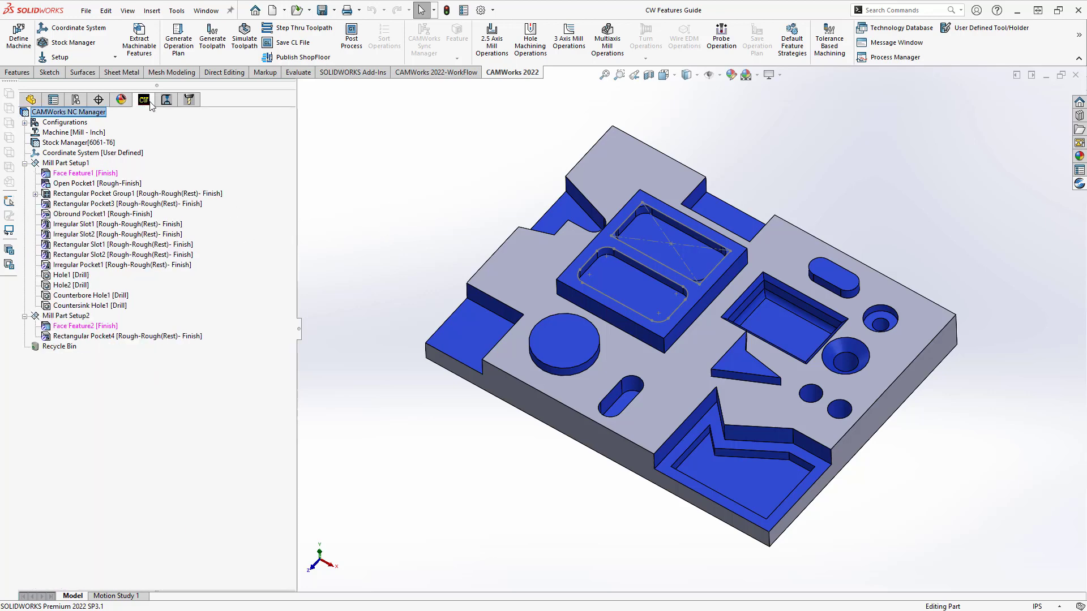
Save Open Pocket1's operation plan to TechDB as a new feature condition with a [New] strategy.
right_click(81, 183)
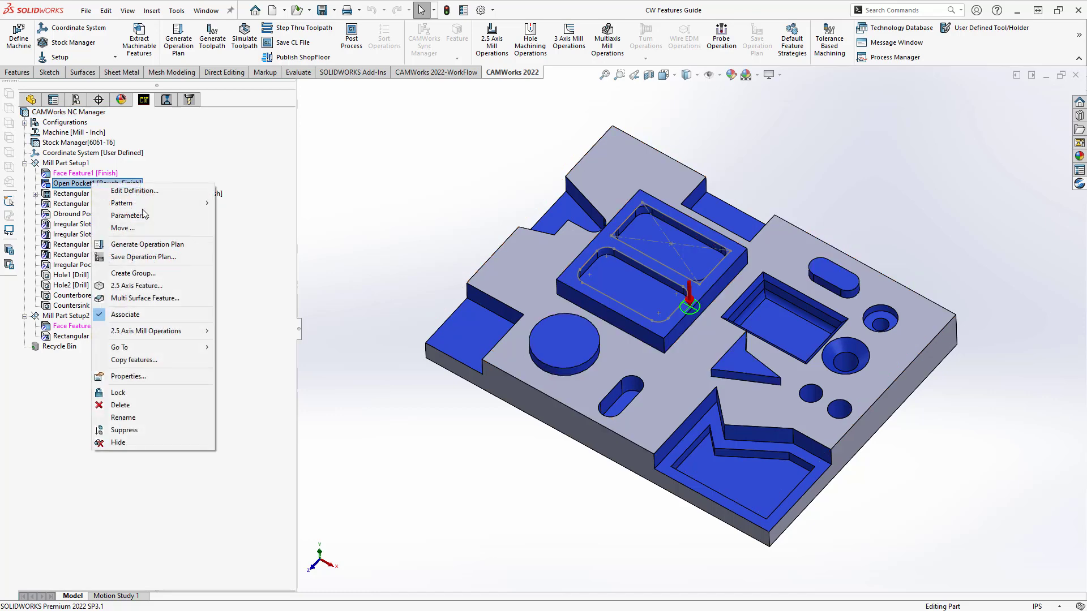
left_click(143, 257)
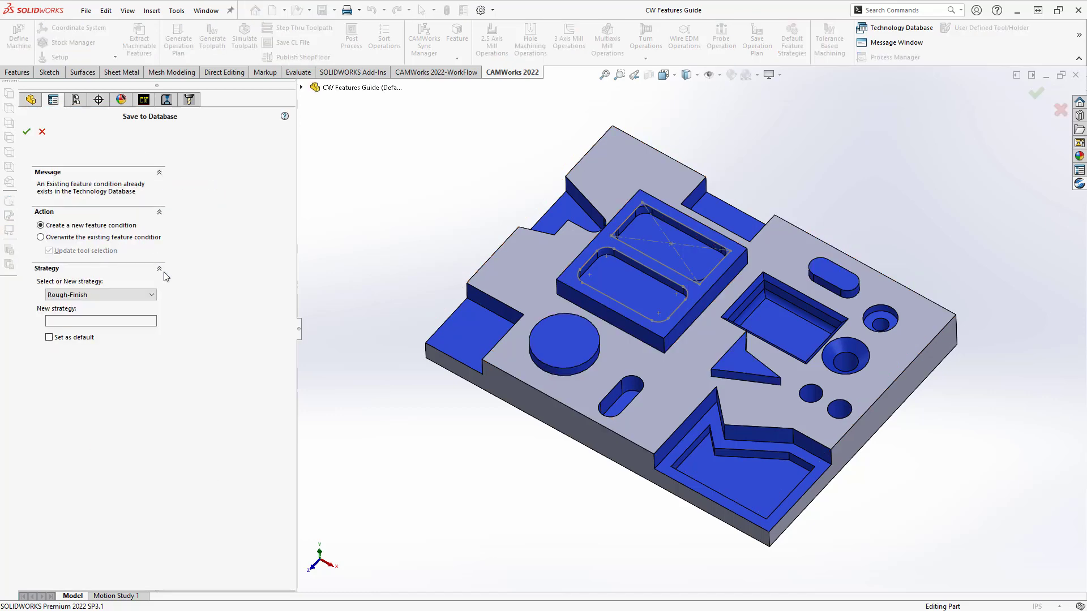
left_click(150, 294)
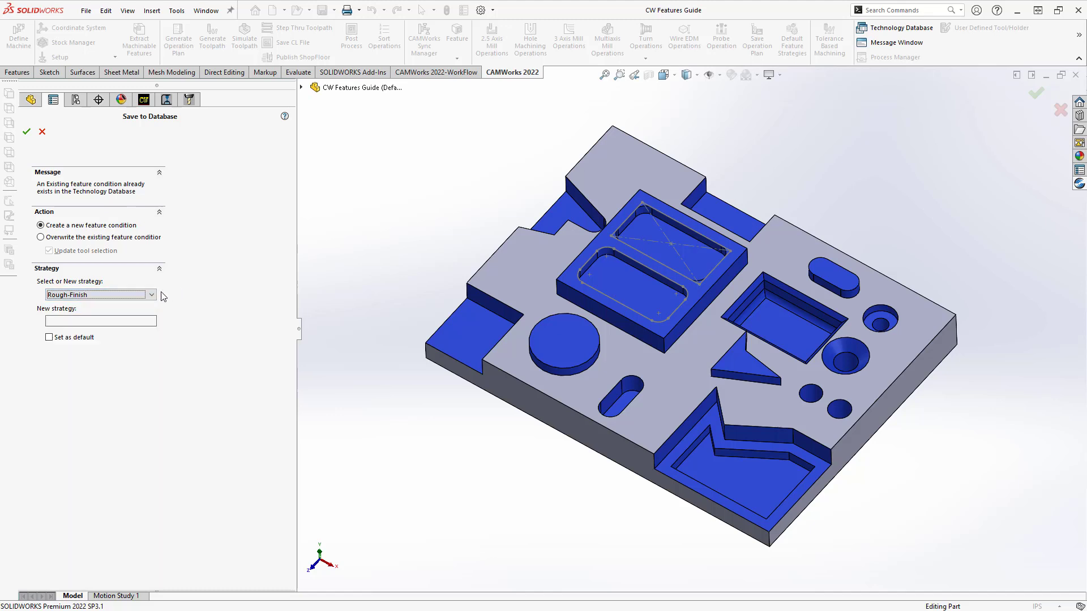
left_click(99, 294)
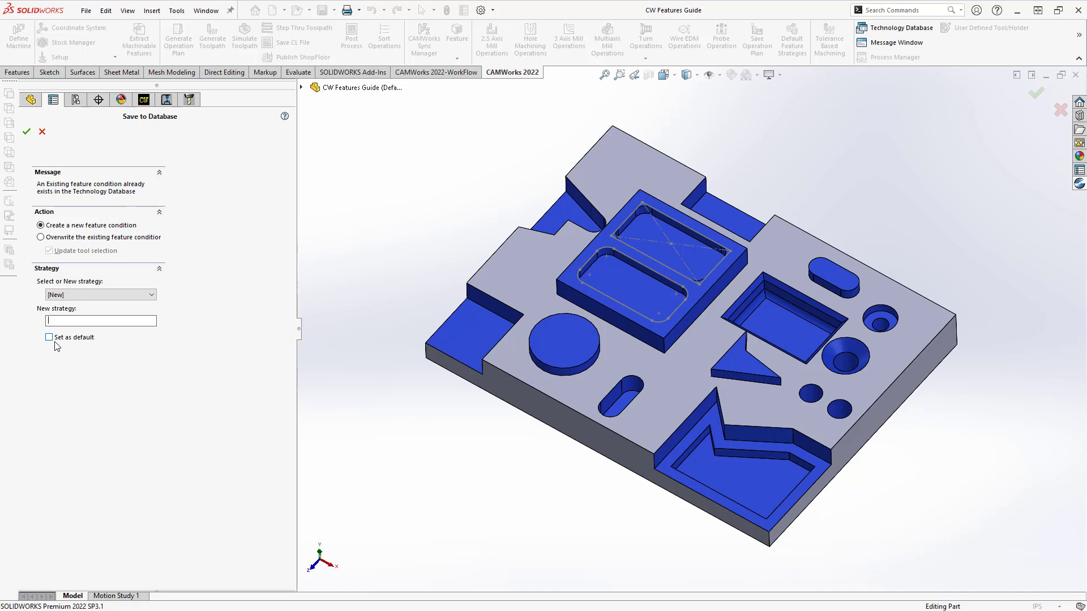
left_click(100, 320)
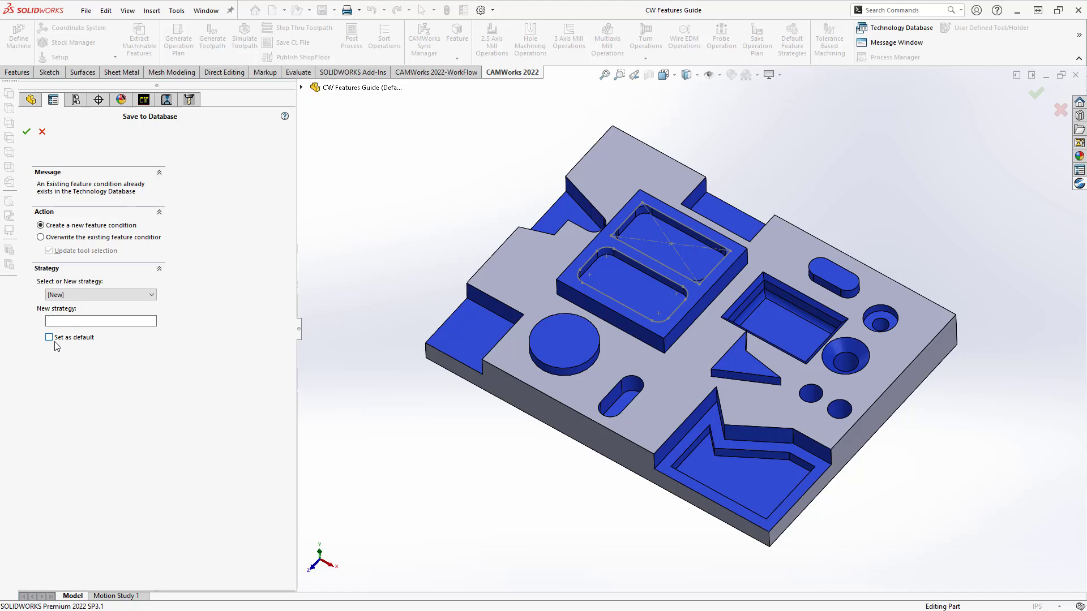
left_click(101, 321)
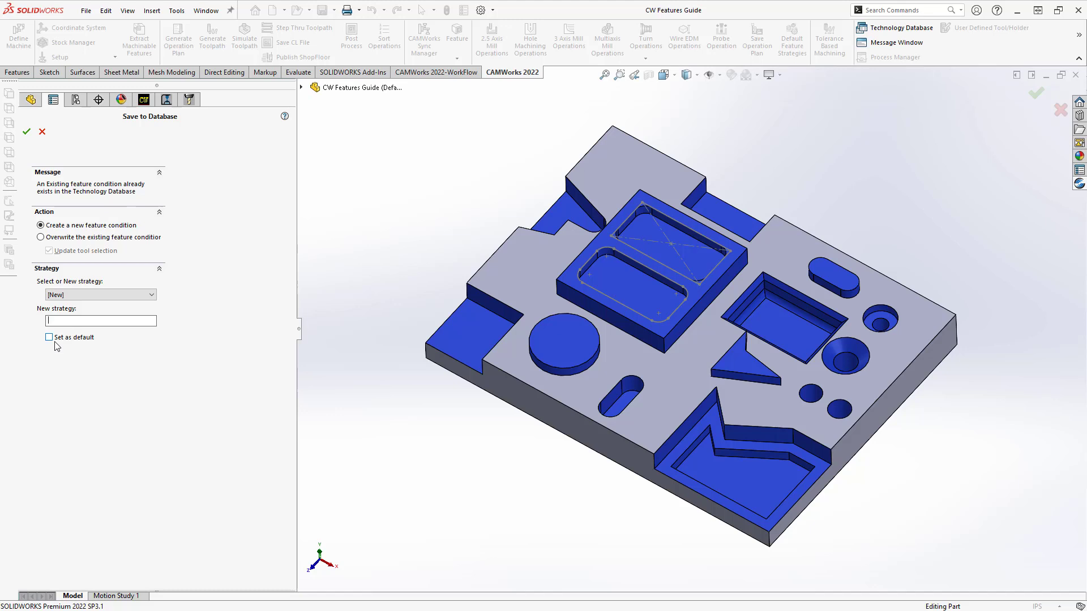